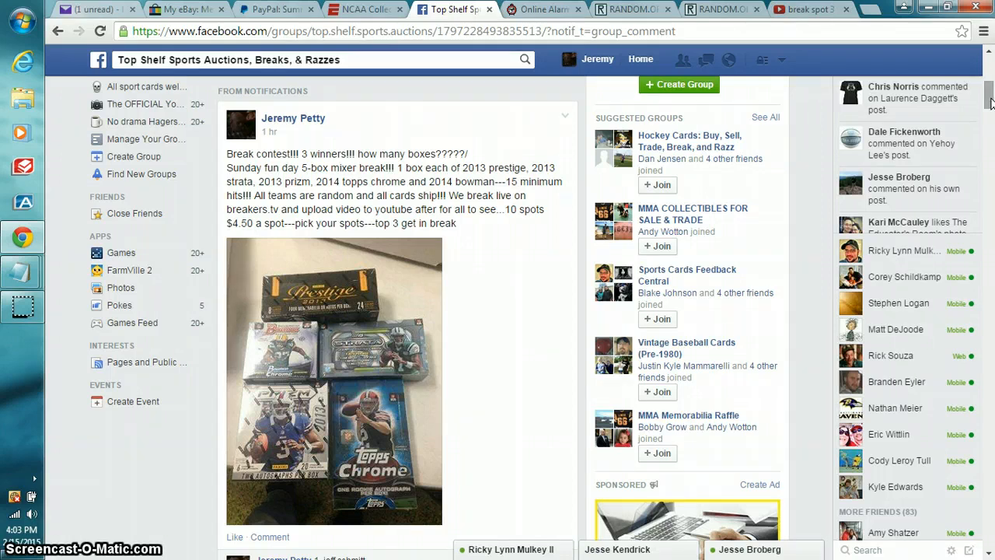
Step: Scroll the break post's spot-claim comments down to the newest one, then view the online clock
scroll("down", 3)
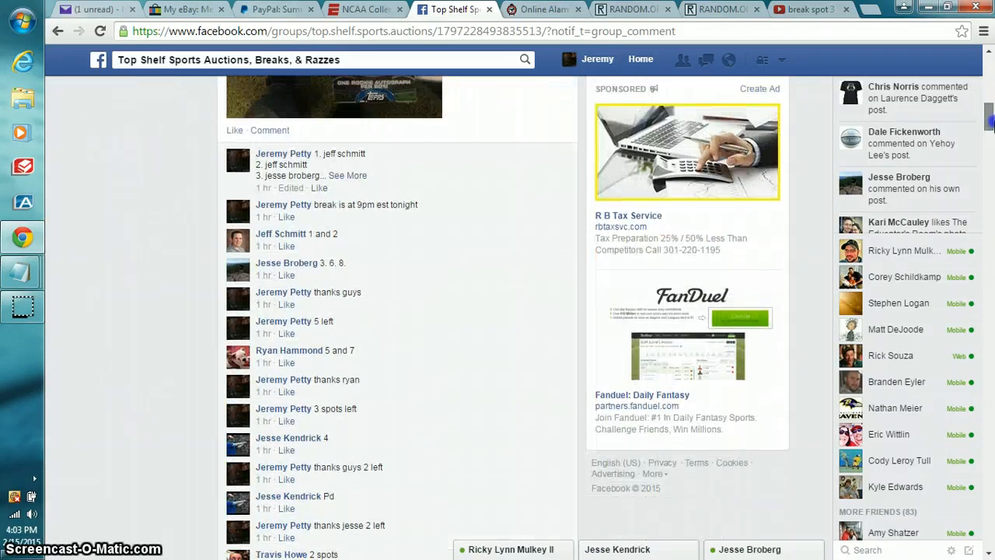
scroll("down", 3)
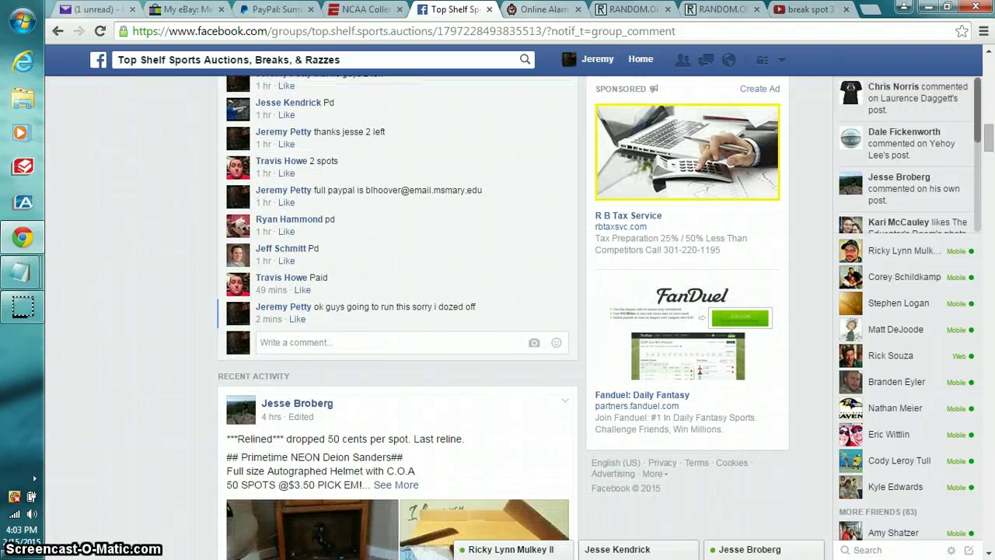
left_click(544, 10)
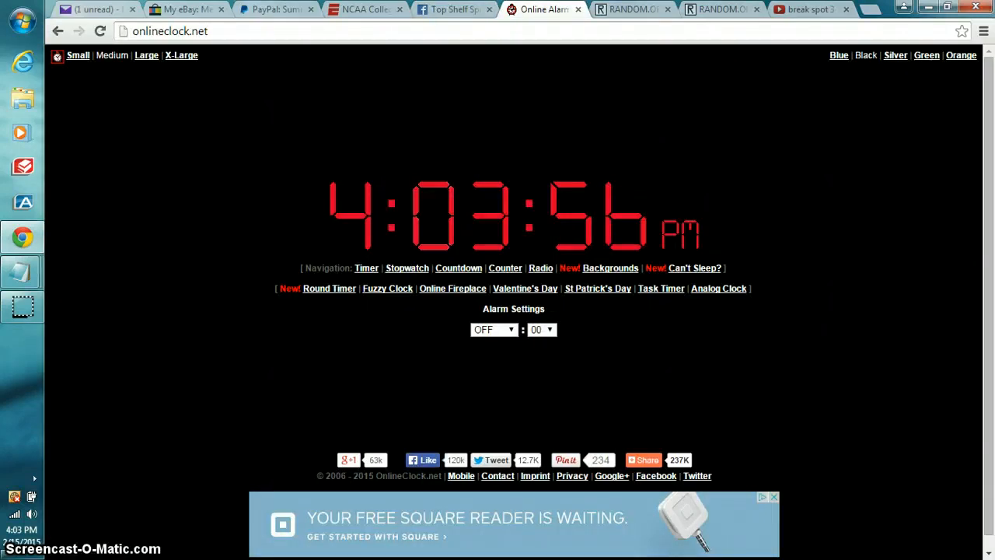
Step: Comment 'live' on the Facebook break post, then bring up the dice roller
left_click(455, 8)
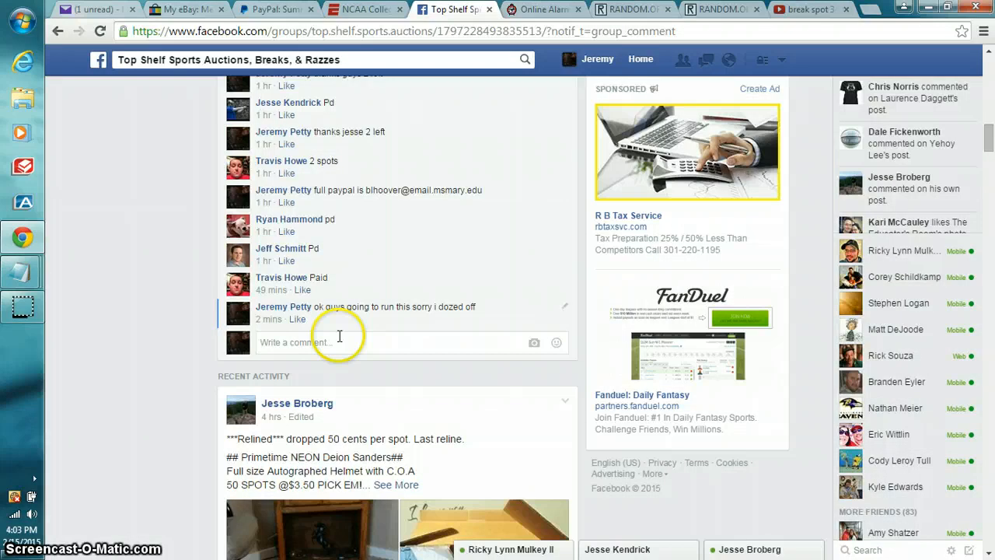
type("live")
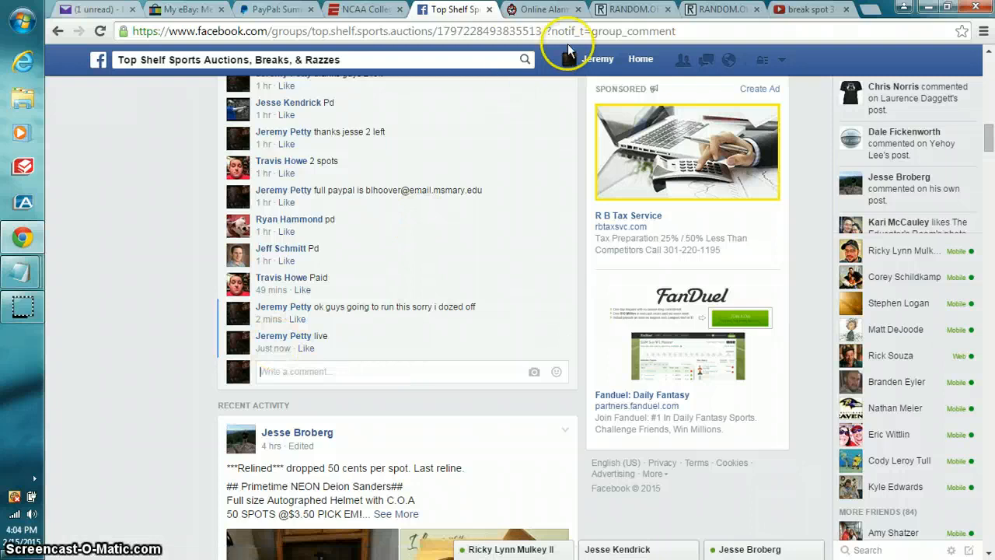
left_click(720, 9)
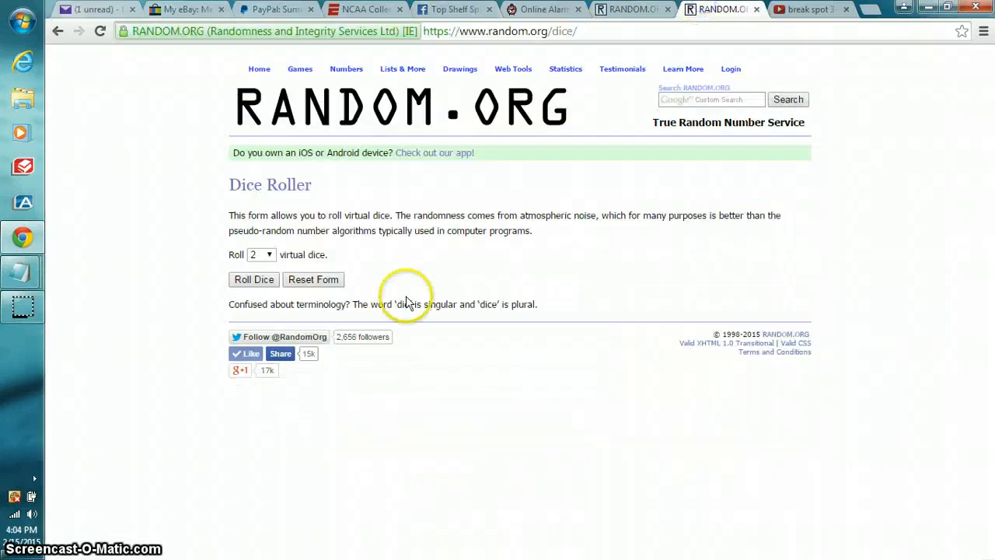
Step: Roll the two RANDOM.ORG dice and move to the ten-spot List Randomizer
left_click(253, 279)
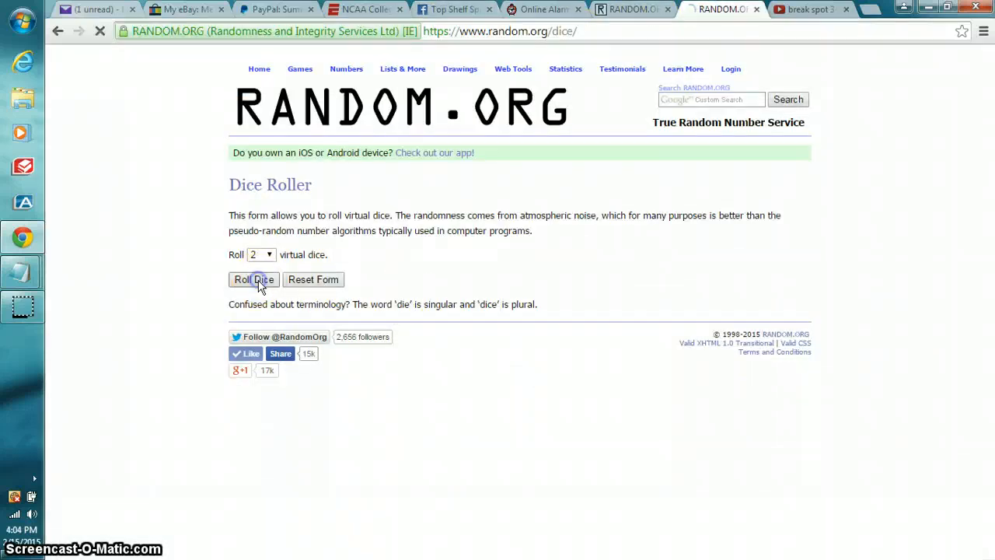
left_click(254, 279)
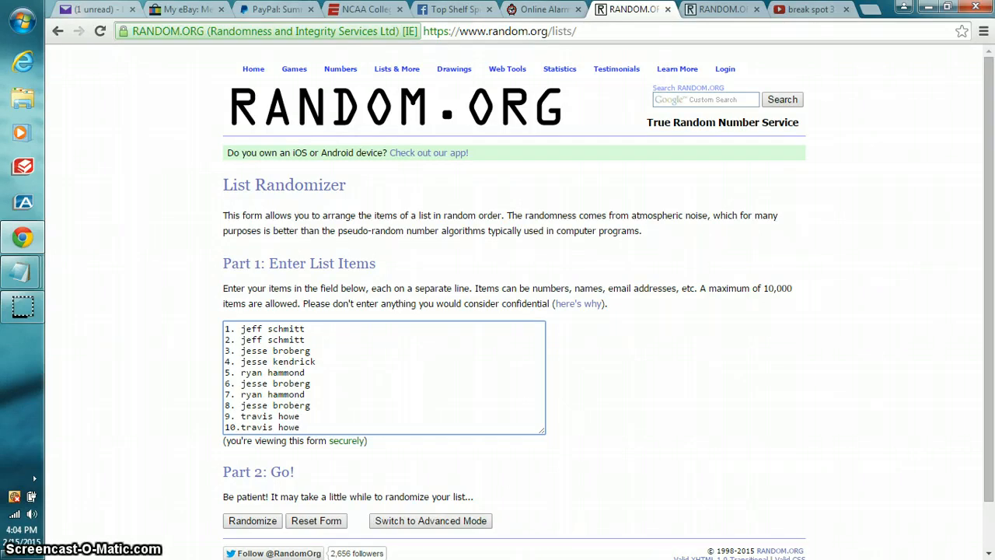
left_click(721, 10)
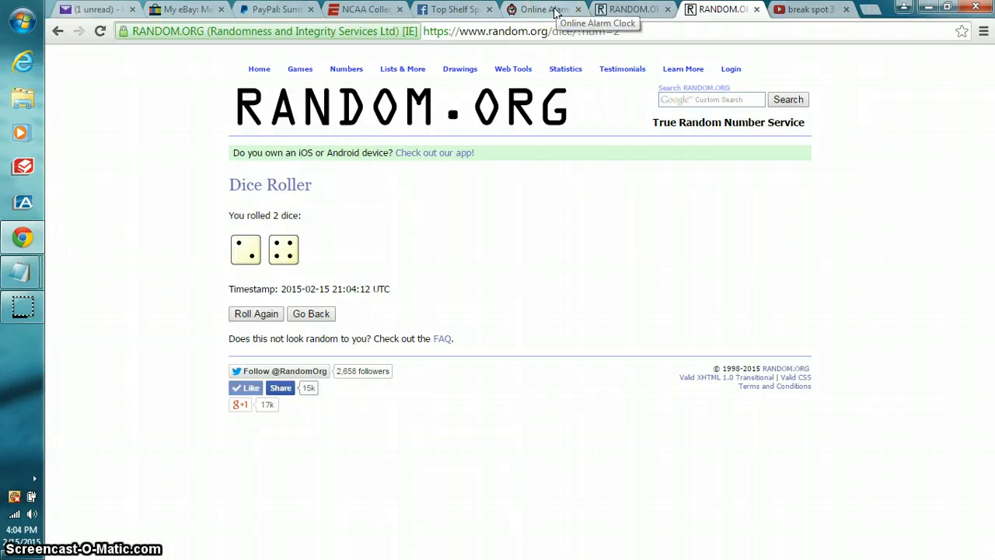
left_click(546, 9)
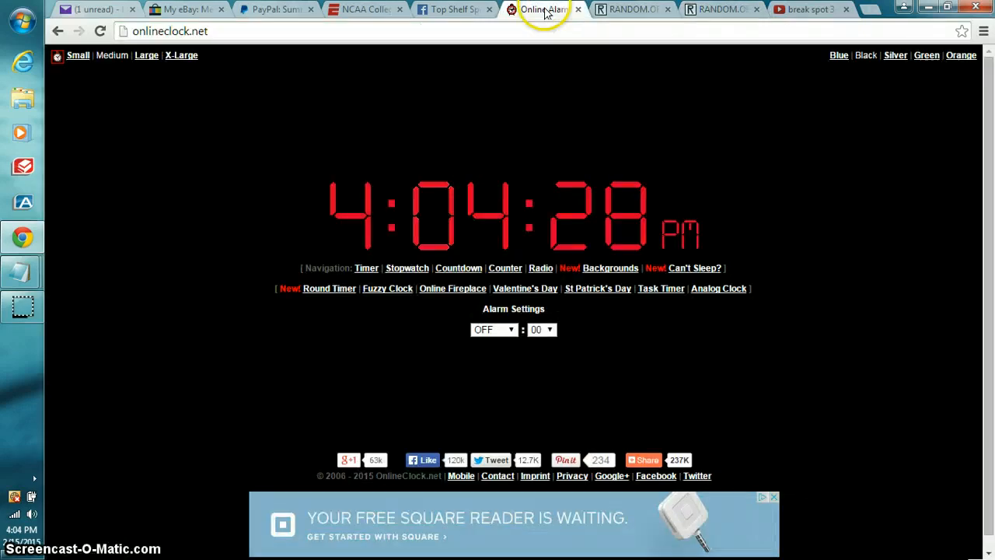
left_click(455, 8)
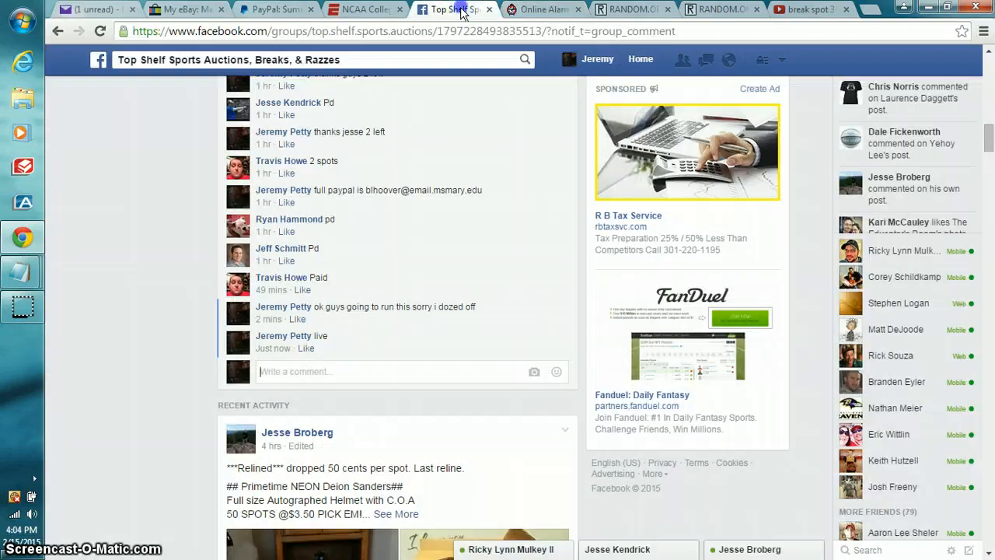
mouse_move(649, 9)
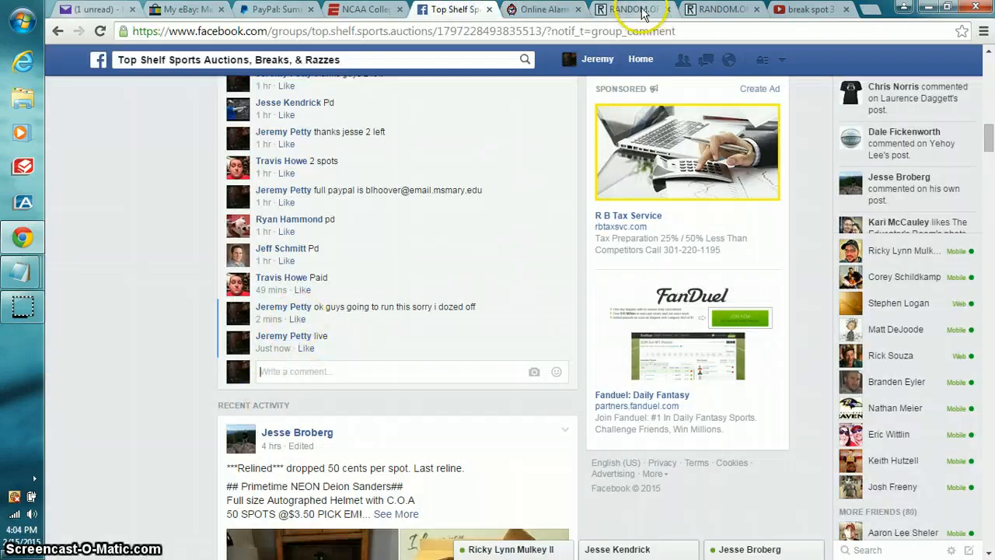
left_click(632, 9)
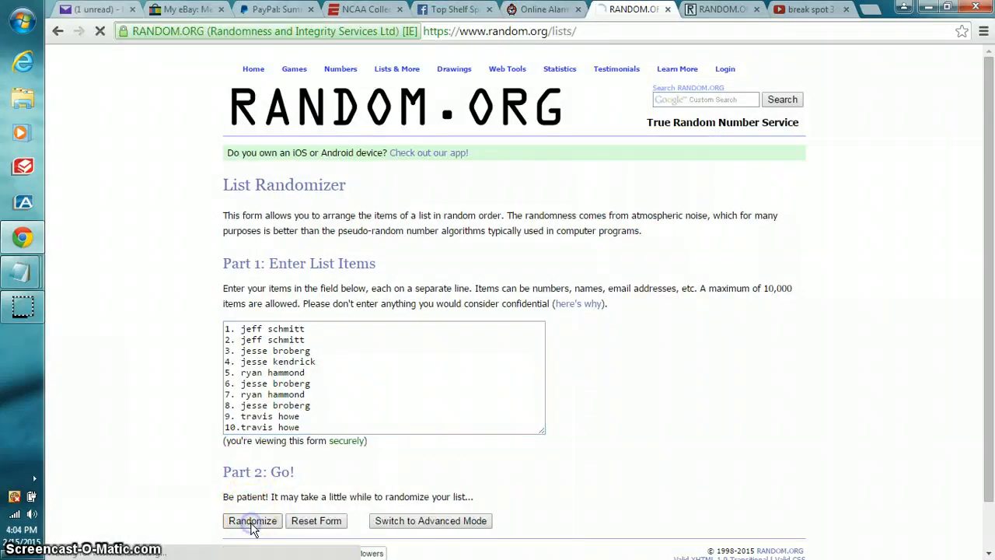
left_click(252, 521)
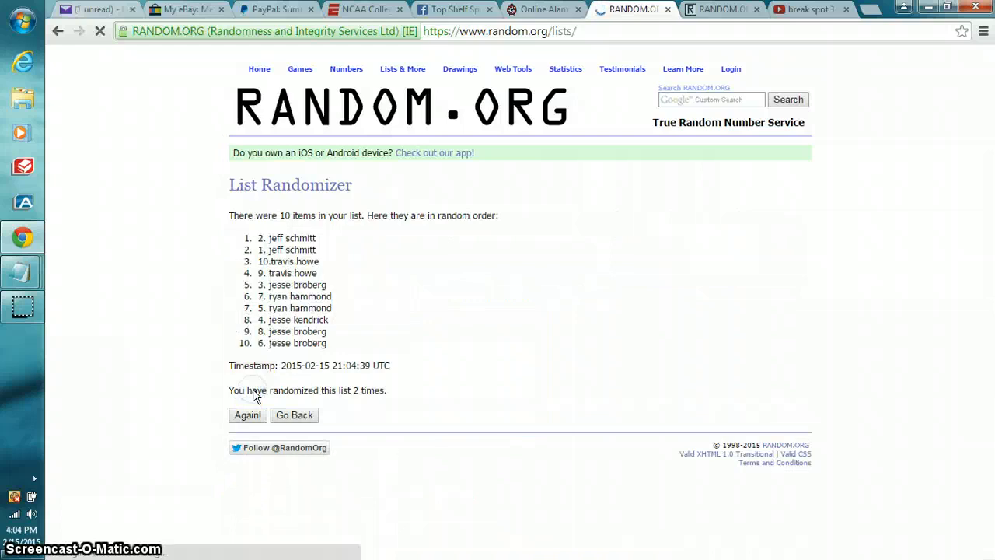
left_click(247, 415)
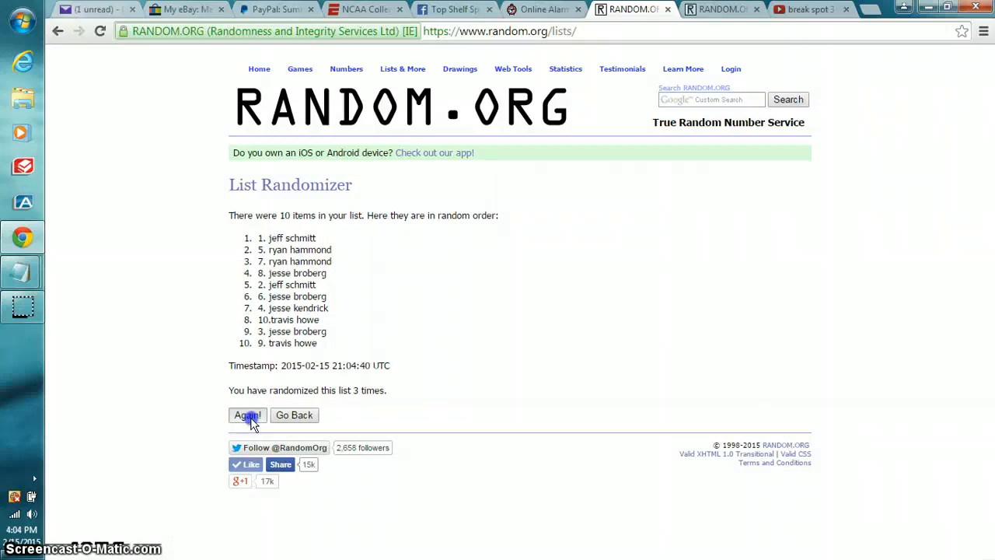
left_click(247, 415)
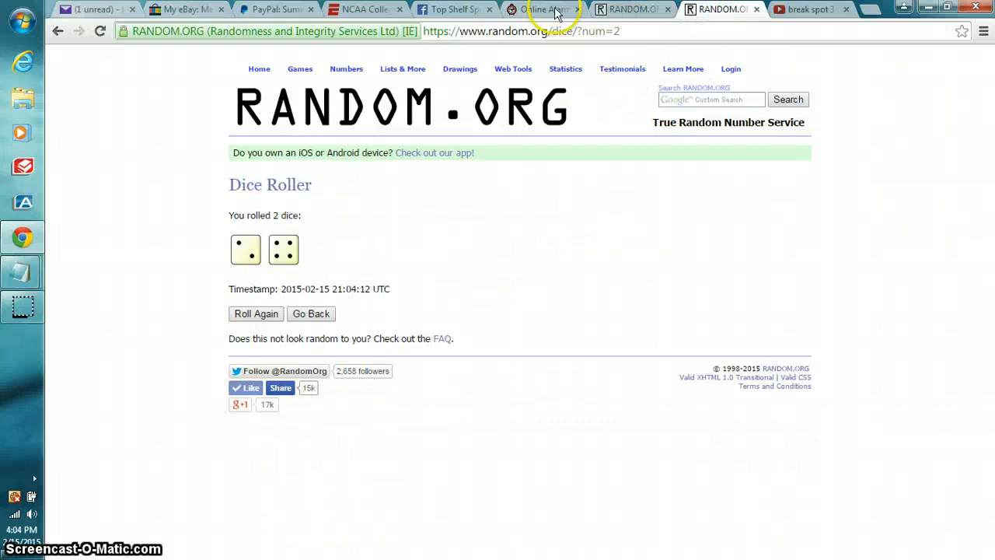
left_click(544, 9)
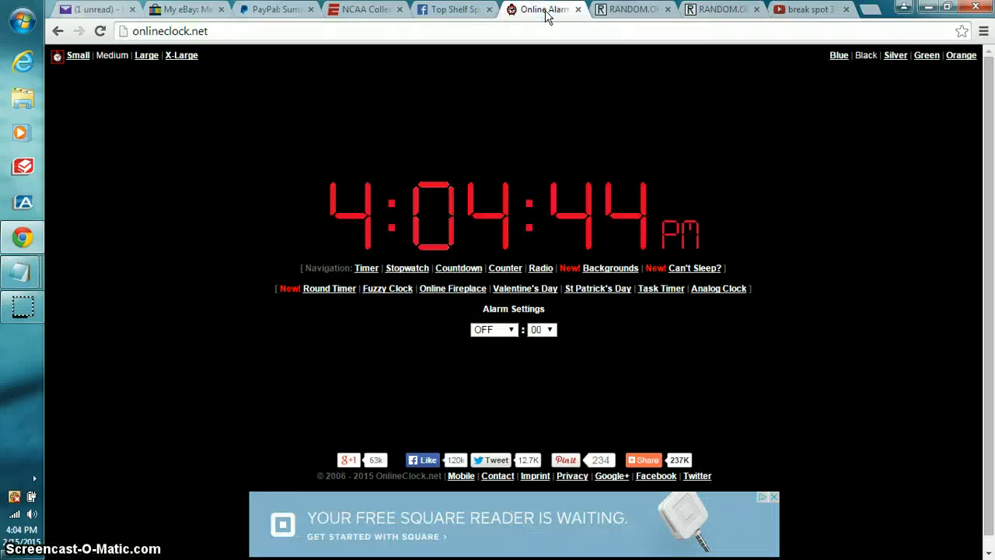
left_click(630, 9)
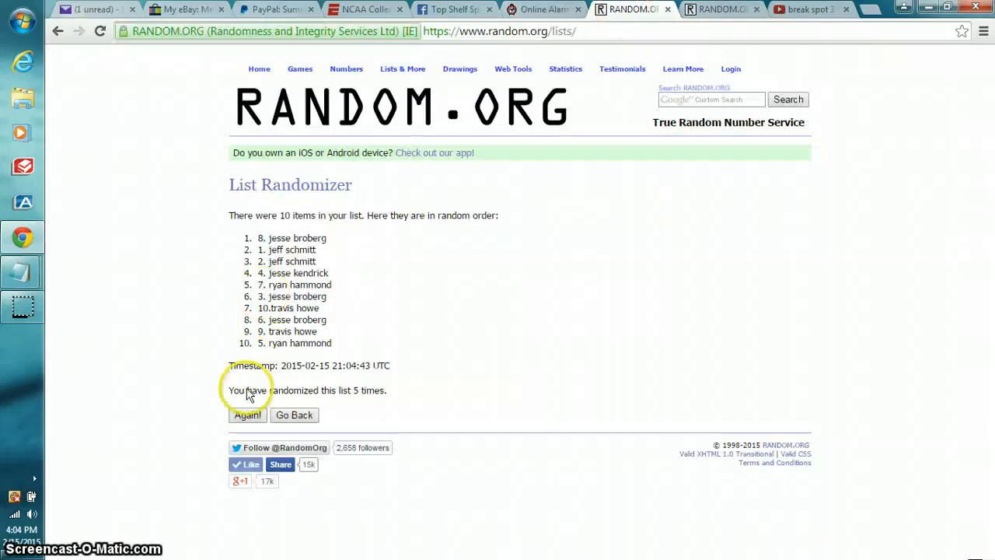
left_click(247, 416)
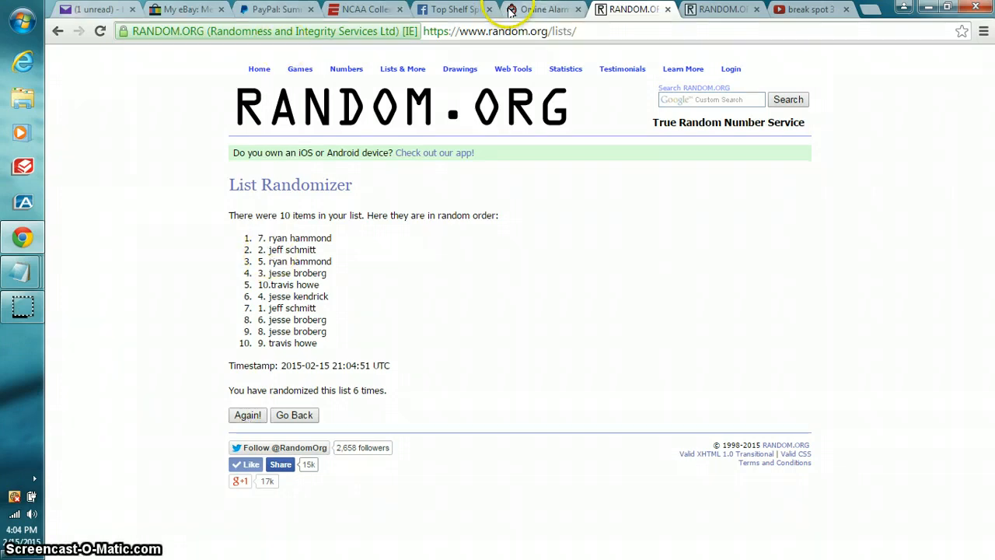
Step: Check the online clock, then return to the Facebook break post to comment 'done'
left_click(539, 9)
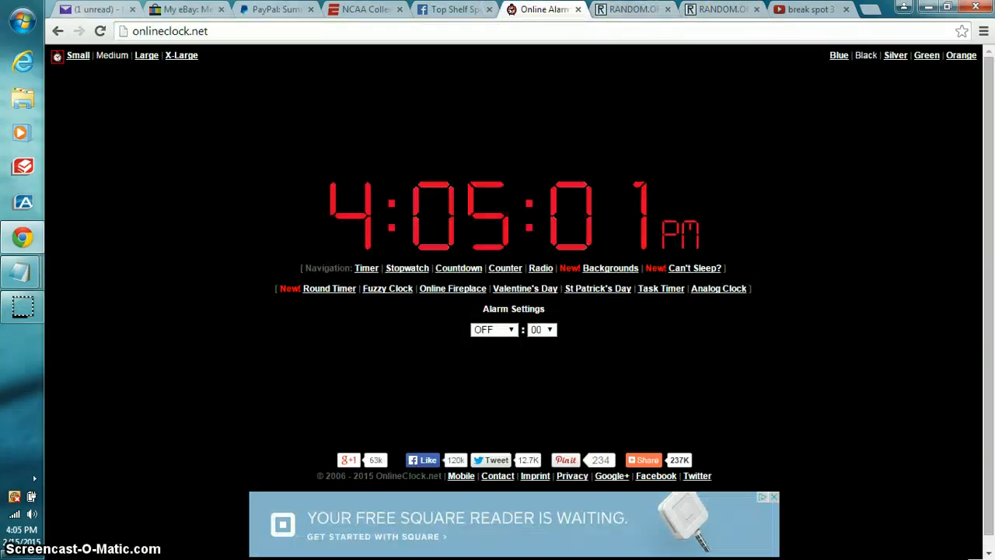
left_click(455, 8)
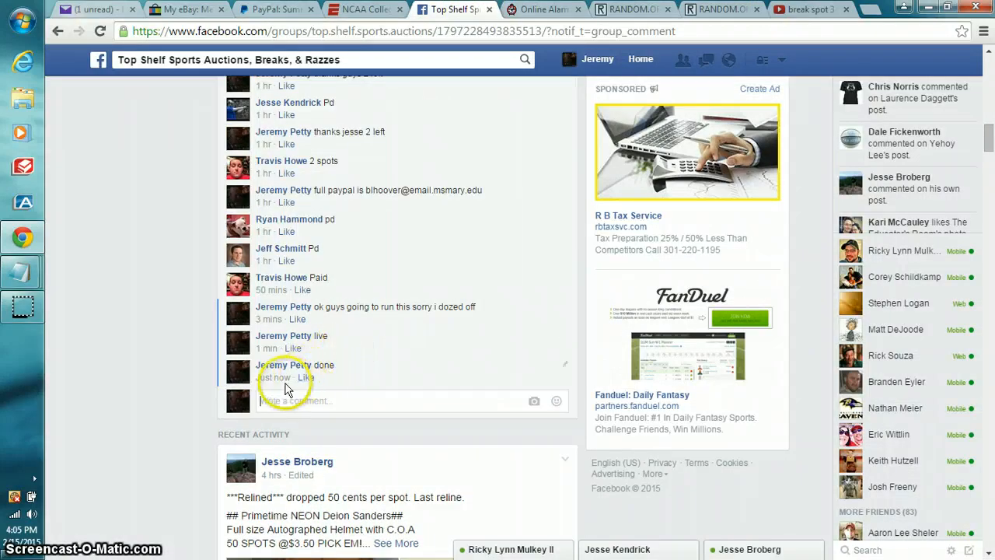
mouse_move(447, 294)
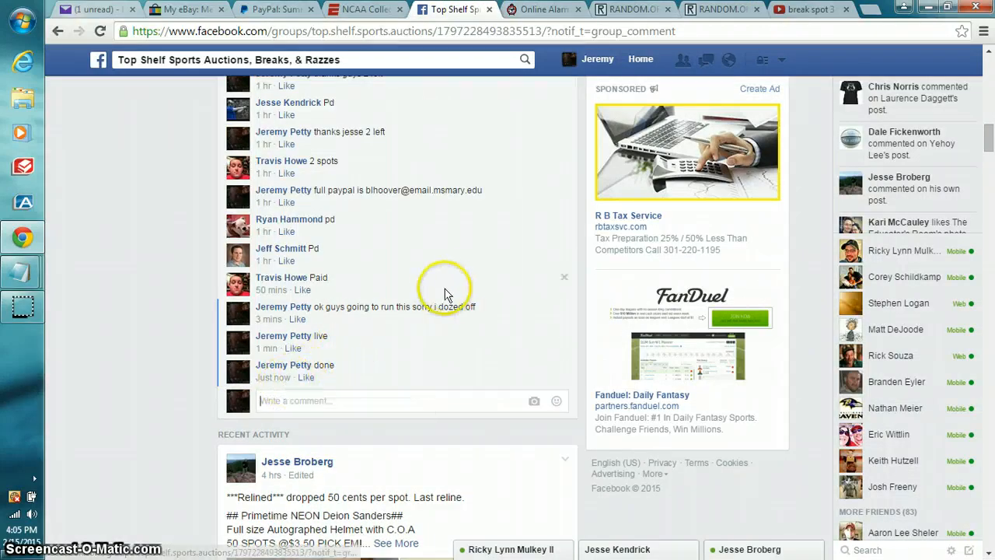